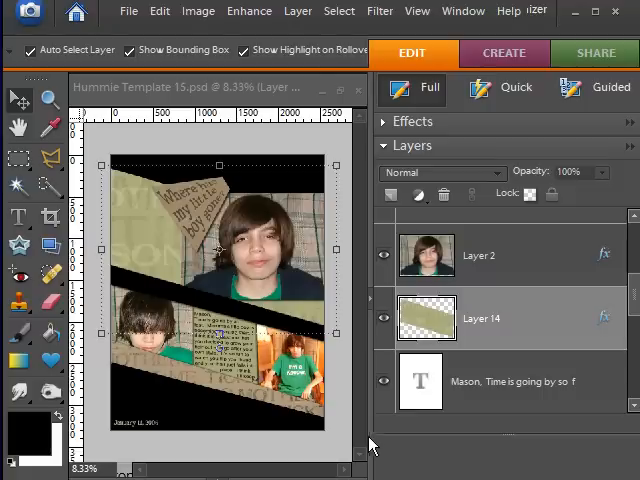
{"action": "mouse_move", "coordinate": [364, 438]}
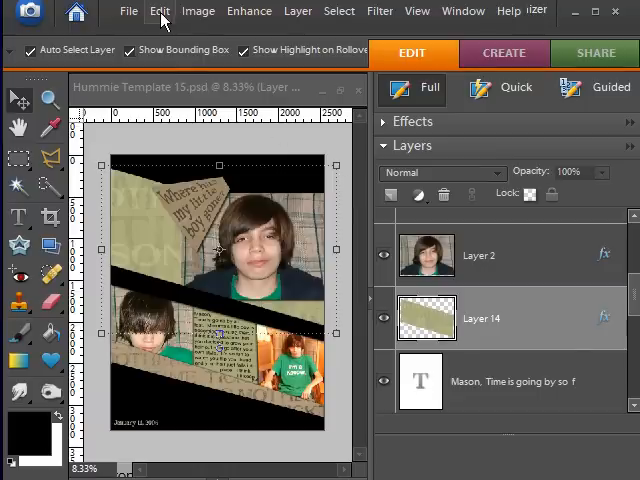
- Save As over the existing Hummie Template 15 PSD on the Desktop, confirming the replace
{"action": "left_click", "coordinate": [128, 12]}
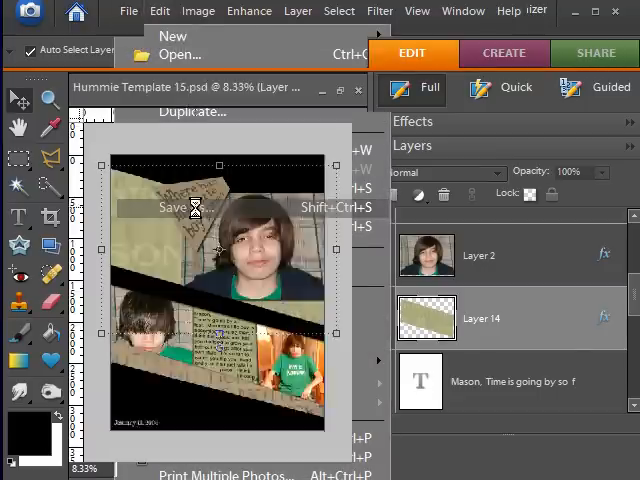
{"action": "left_click", "coordinate": [180, 208]}
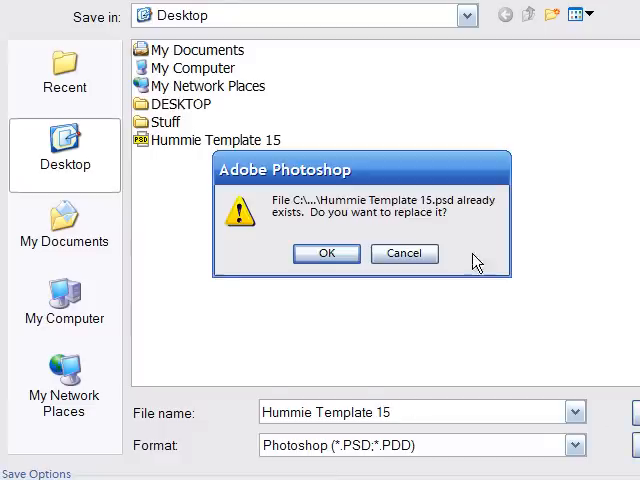
{"action": "left_click", "coordinate": [324, 252]}
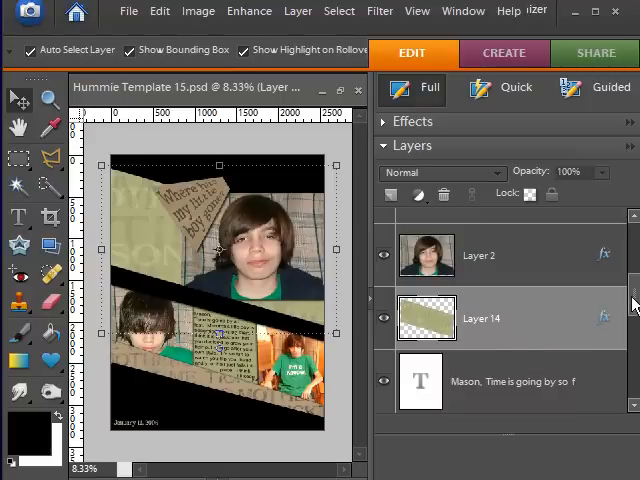
- Load Layer 3's photo outline as a selection and set up a 50% Gray fill for it
{"action": "scroll", "scroll_direction": "down", "scroll_amount": 3}
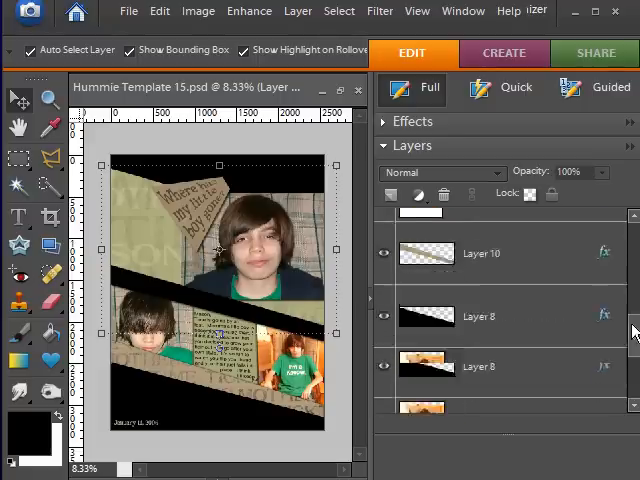
{"action": "scroll", "scroll_direction": "down", "scroll_amount": 3}
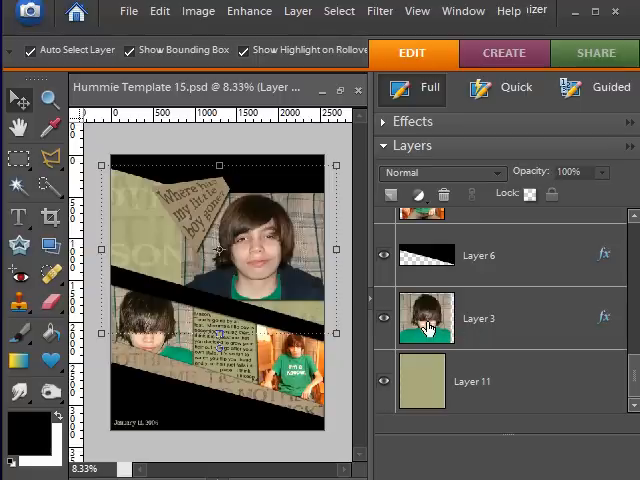
{"action": "mouse_move", "coordinate": [428, 328]}
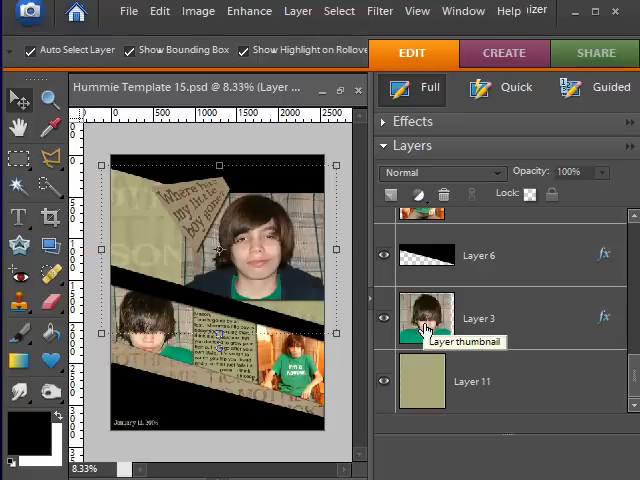
{"action": "mouse_move", "coordinate": [548, 338]}
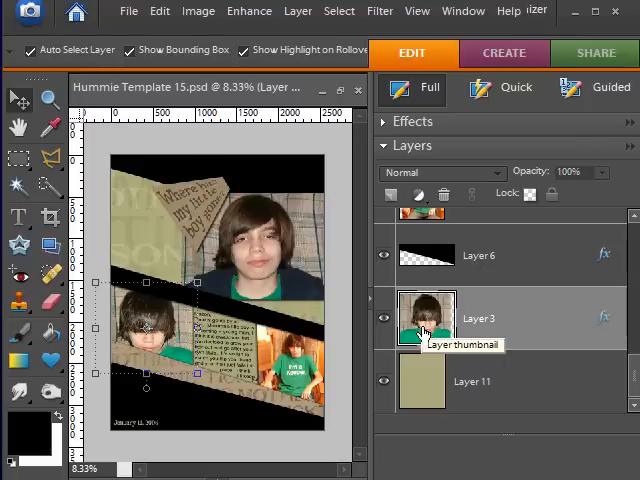
{"action": "left_click", "coordinate": [428, 318]}
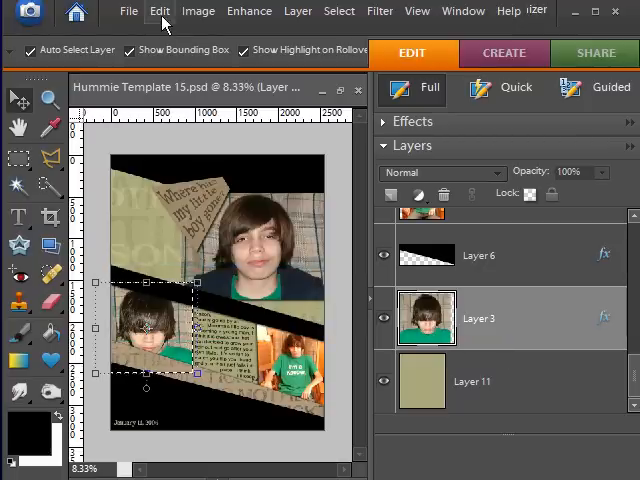
{"action": "left_click", "coordinate": [160, 12]}
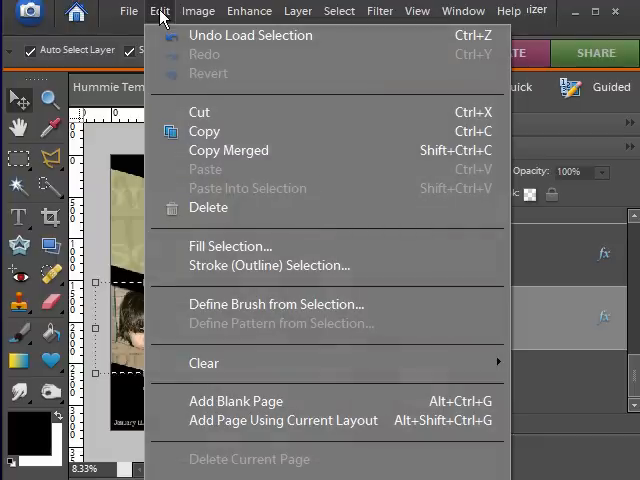
{"action": "left_click", "coordinate": [230, 246]}
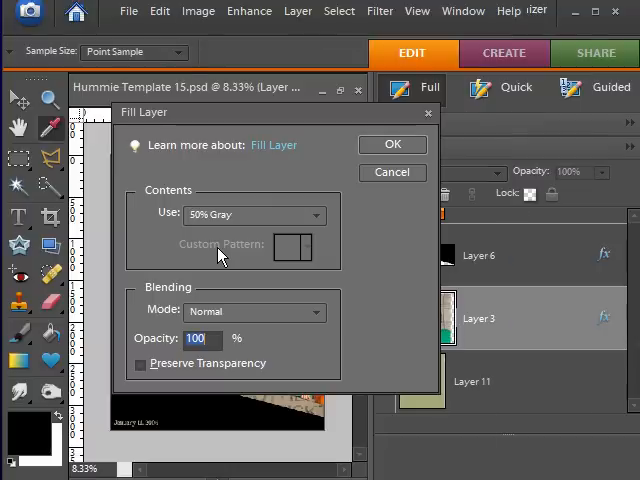
{"action": "mouse_move", "coordinate": [320, 224]}
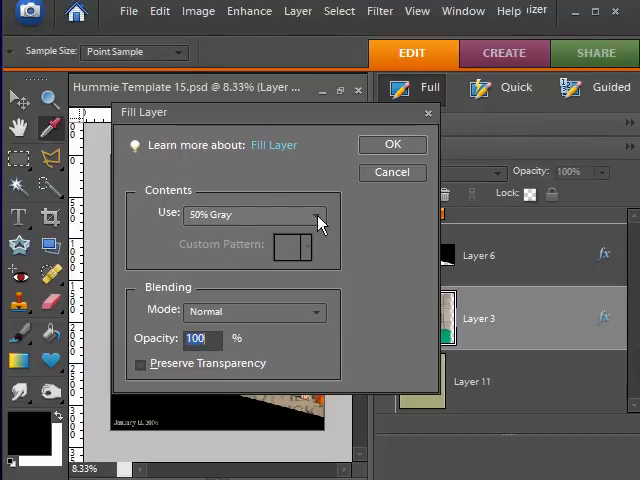
{"action": "left_click", "coordinate": [256, 214]}
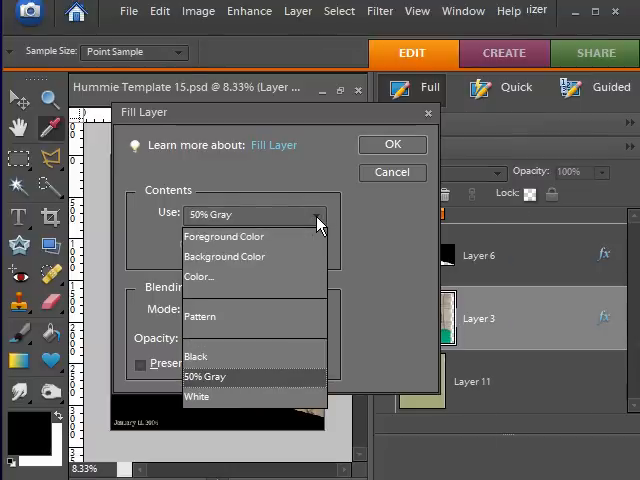
{"action": "mouse_move", "coordinate": [236, 236]}
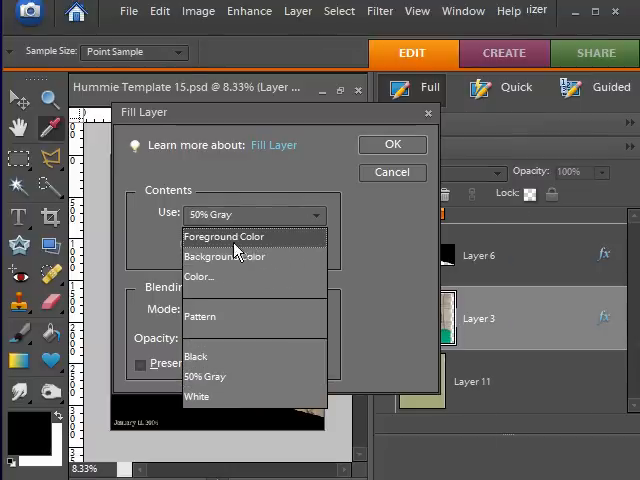
{"action": "mouse_move", "coordinate": [204, 360]}
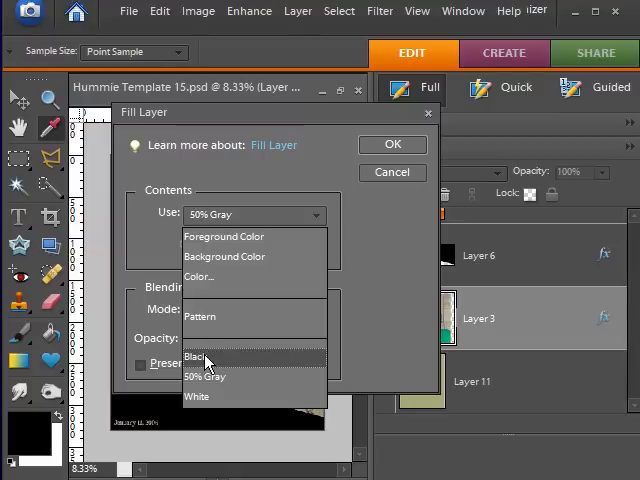
{"action": "mouse_move", "coordinate": [210, 396]}
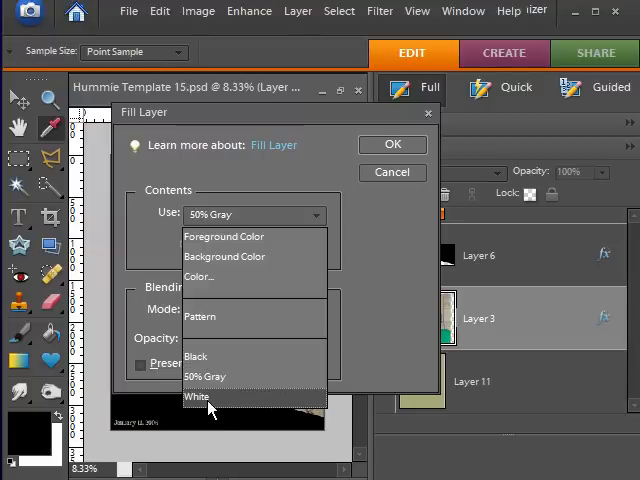
{"action": "mouse_move", "coordinate": [204, 376]}
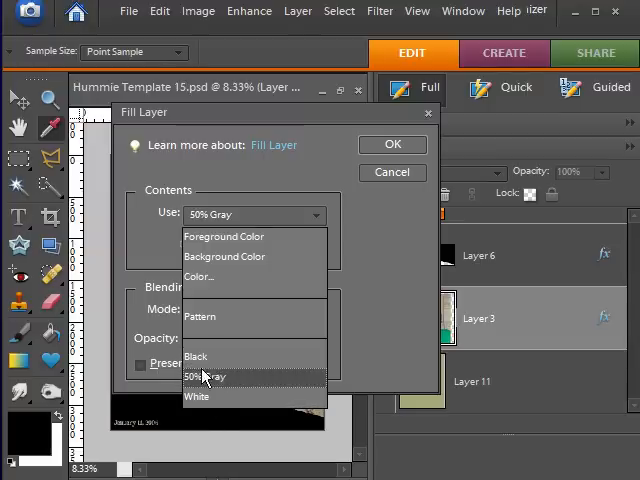
{"action": "mouse_move", "coordinate": [204, 362]}
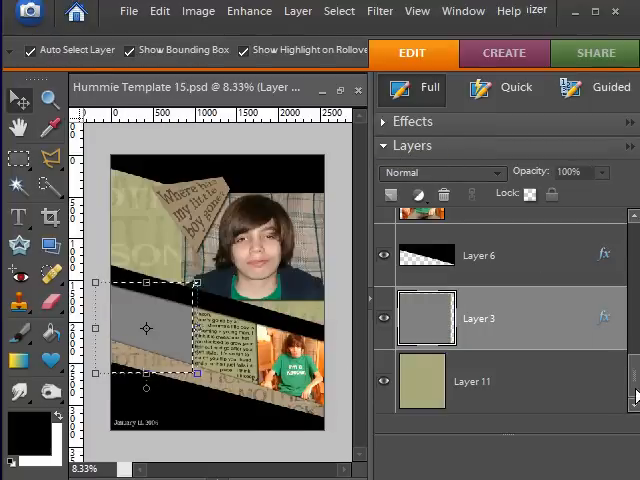
- Fill the lower-right photo and the large top portrait with 50% Gray placeholder blocks
{"action": "scroll", "scroll_direction": "down", "scroll_amount": 3}
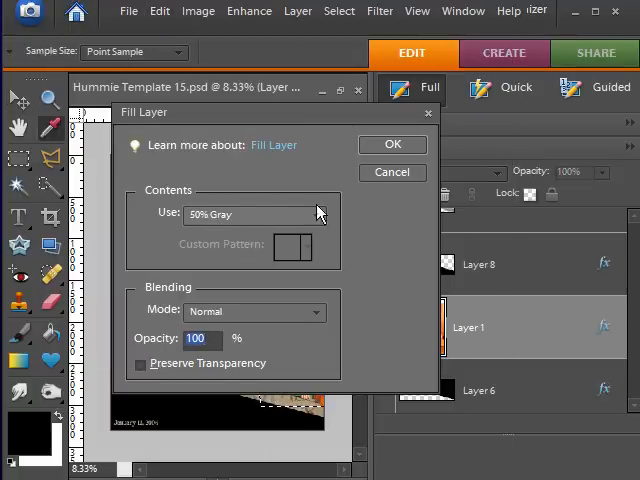
{"action": "left_click", "coordinate": [392, 144]}
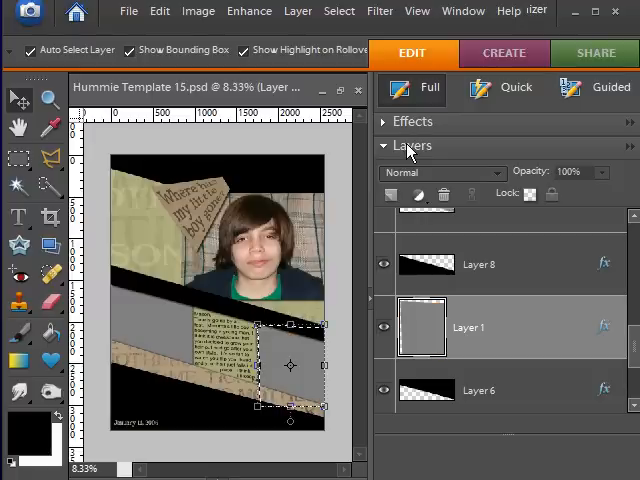
{"action": "scroll", "scroll_direction": "down", "scroll_amount": 3}
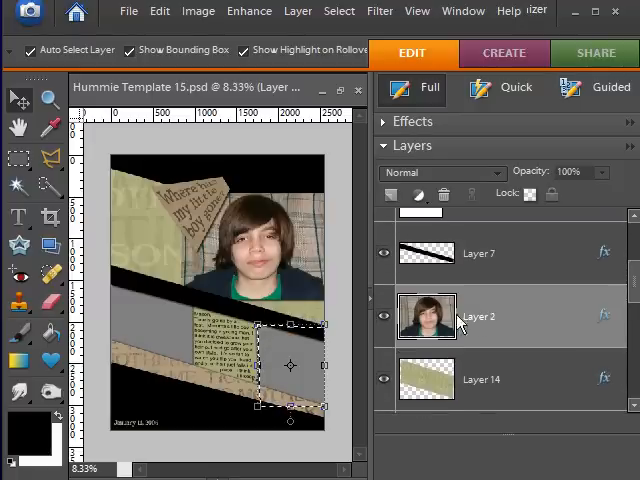
{"action": "left_click", "coordinate": [160, 12]}
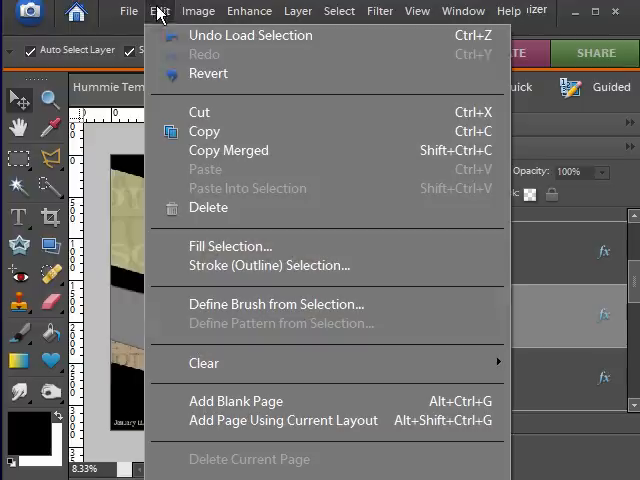
{"action": "left_click", "coordinate": [230, 246]}
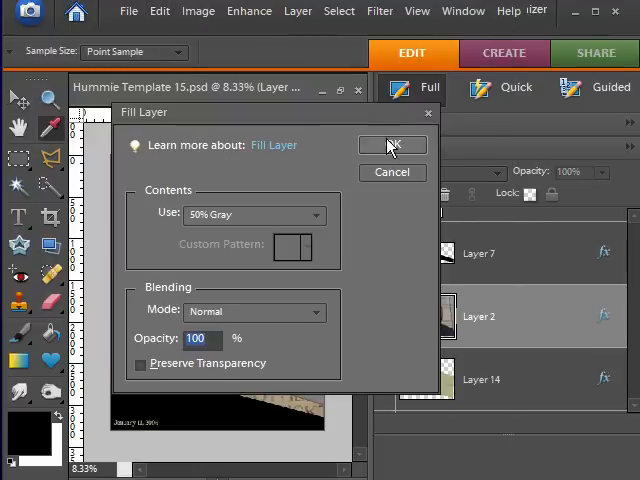
{"action": "left_click", "coordinate": [392, 144]}
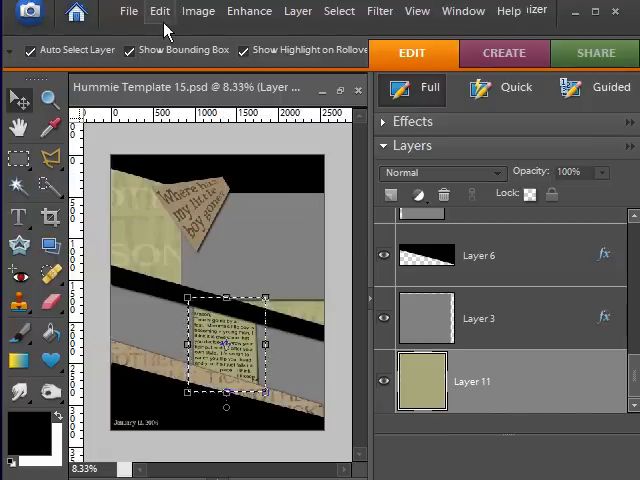
- Fill the selected paper strip shapes with solid White via Fill Selection
{"action": "left_click", "coordinate": [160, 12]}
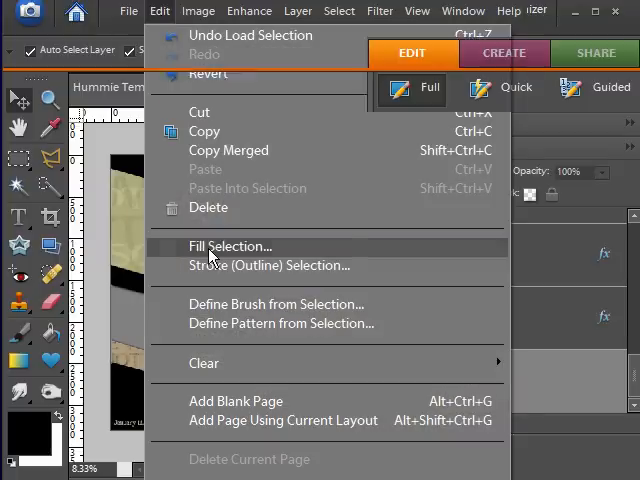
{"action": "left_click", "coordinate": [230, 244]}
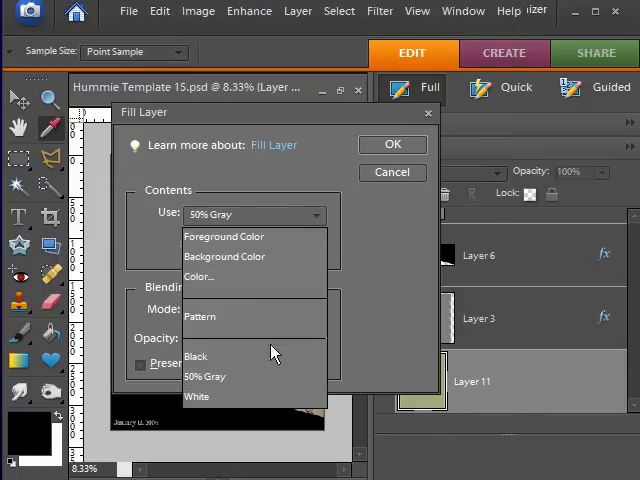
{"action": "left_click", "coordinate": [196, 396]}
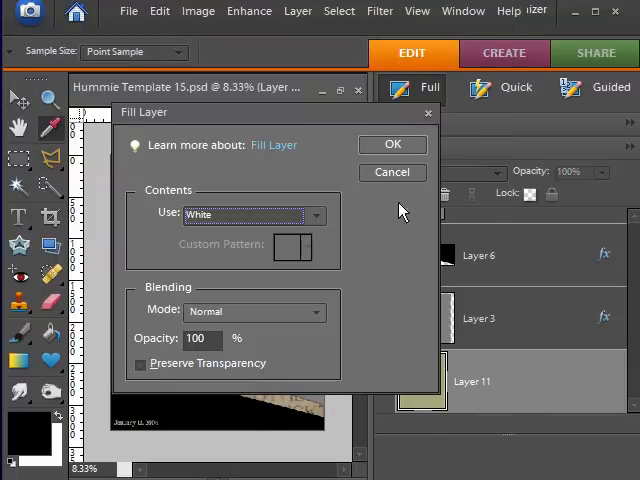
{"action": "left_click", "coordinate": [392, 144]}
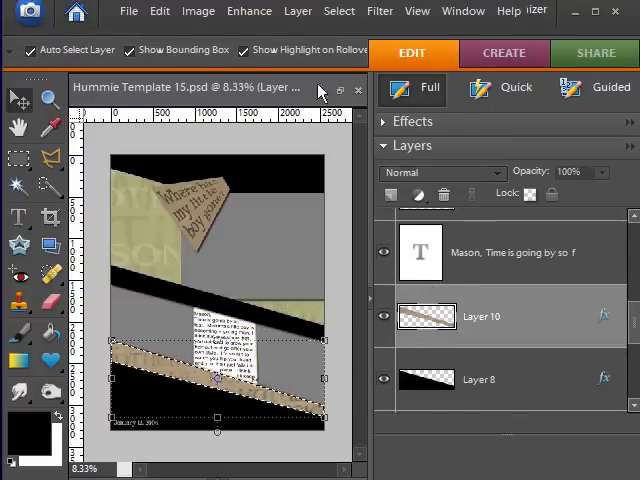
{"action": "left_click", "coordinate": [160, 12]}
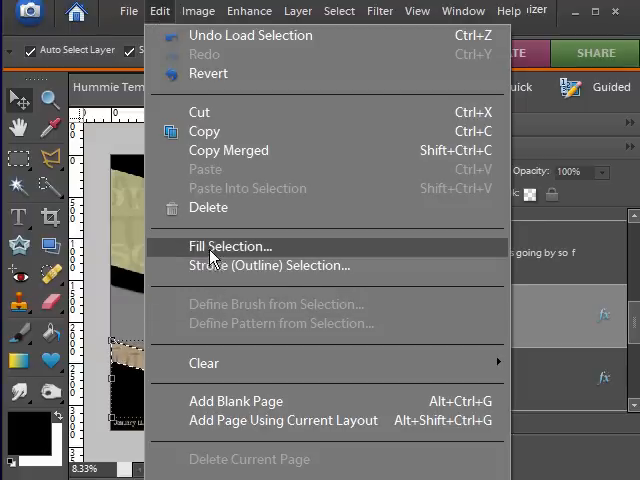
{"action": "left_click", "coordinate": [230, 246]}
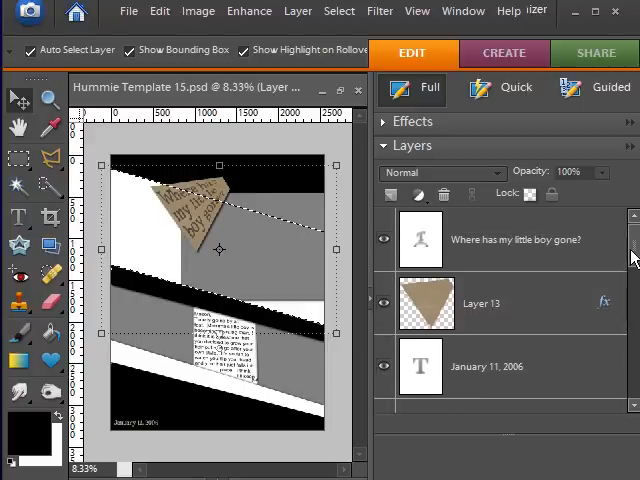
- Load Layer 11's triangle selection and fill it with a custom muted grey-green colour
{"action": "left_click", "coordinate": [480, 304]}
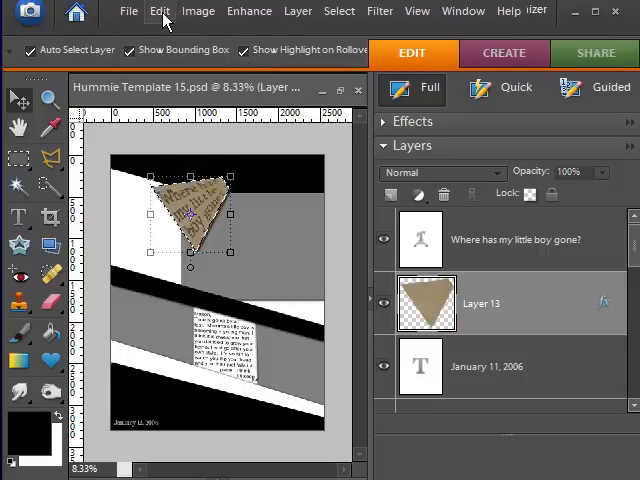
{"action": "left_click", "coordinate": [160, 12]}
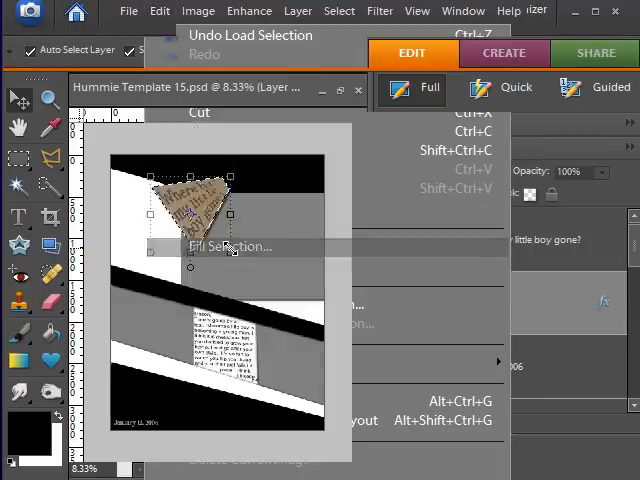
{"action": "left_click", "coordinate": [230, 246]}
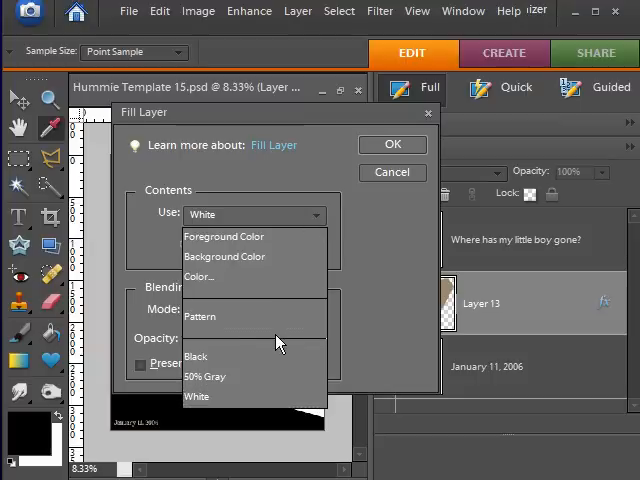
{"action": "mouse_move", "coordinate": [204, 276]}
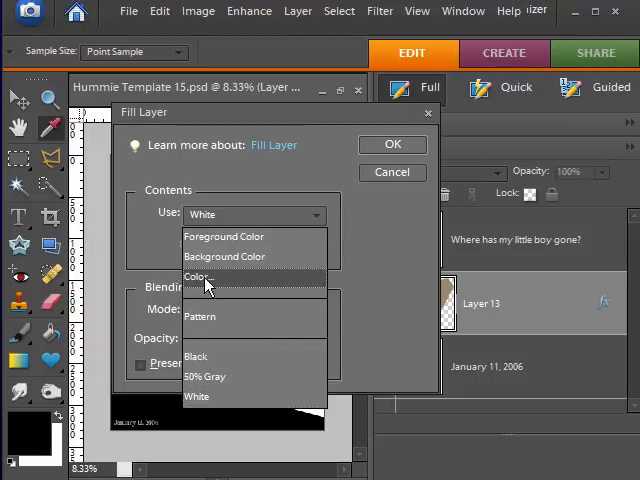
{"action": "left_click", "coordinate": [204, 276]}
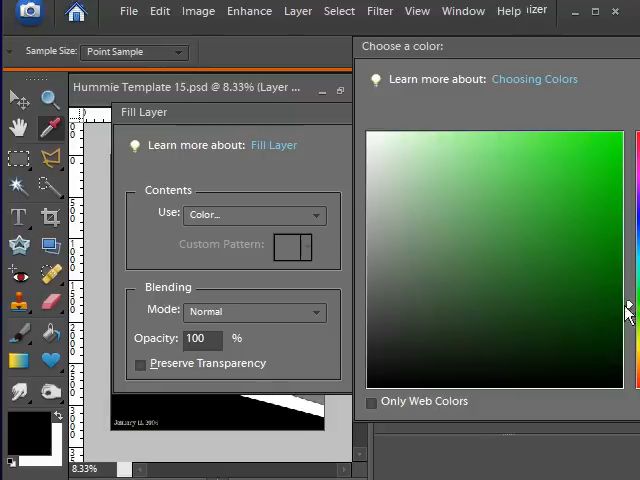
{"action": "left_click", "coordinate": [420, 264]}
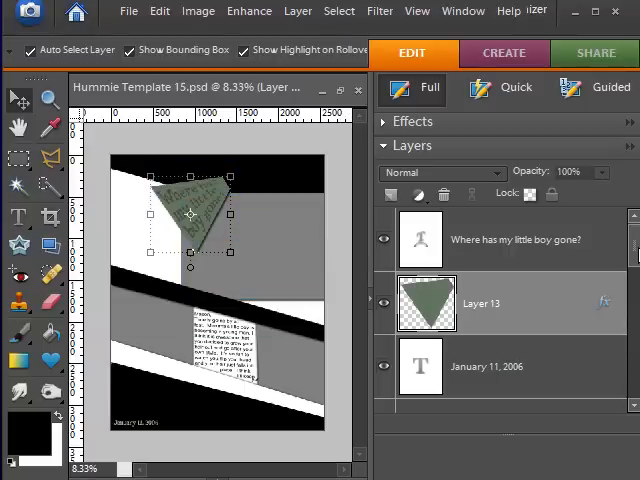
- Retype the date as Date Date Date and set the title in Century Gothic at 30 pt
{"action": "scroll", "scroll_direction": "down", "scroll_amount": 3}
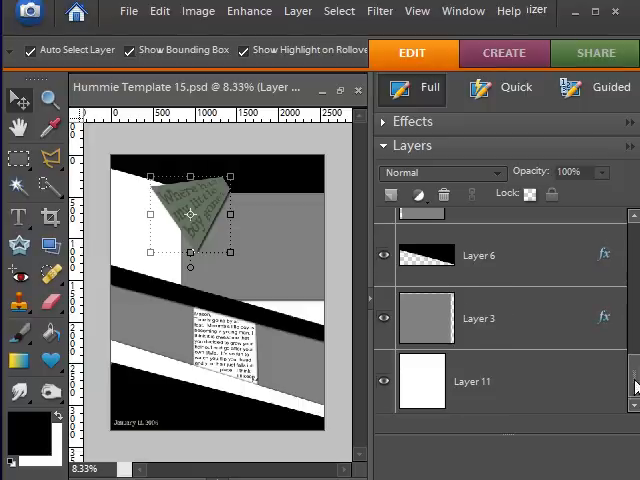
{"action": "scroll", "scroll_direction": "down", "scroll_amount": 3}
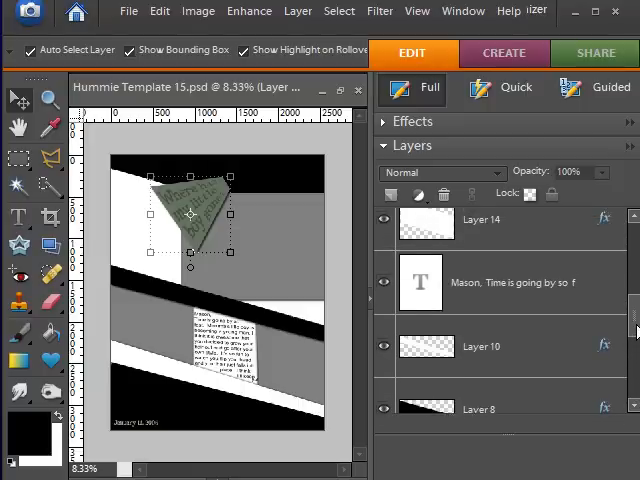
{"action": "scroll", "scroll_direction": "down", "scroll_amount": 3}
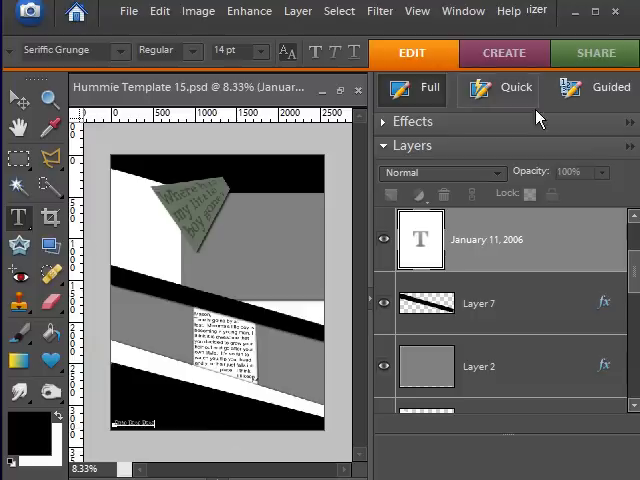
{"action": "mouse_move", "coordinate": [312, 116]}
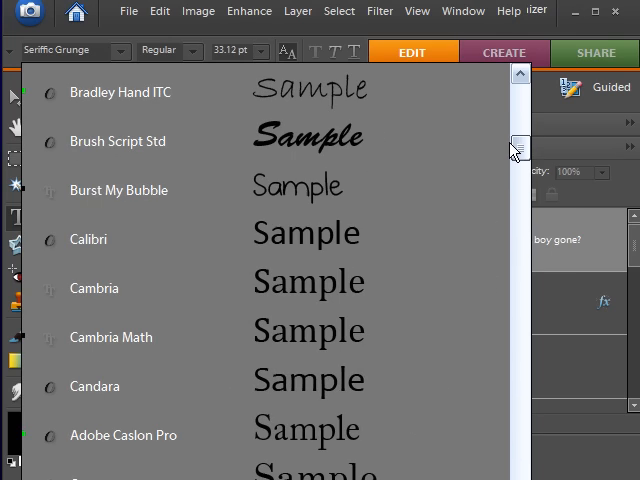
{"action": "scroll", "scroll_direction": "down", "scroll_amount": 3}
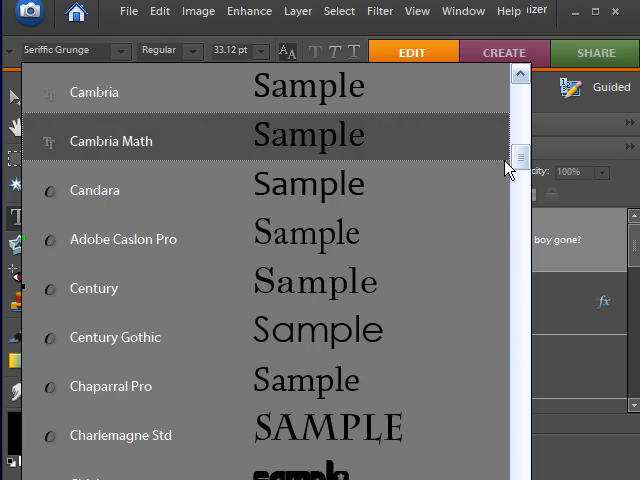
{"action": "left_click", "coordinate": [116, 336]}
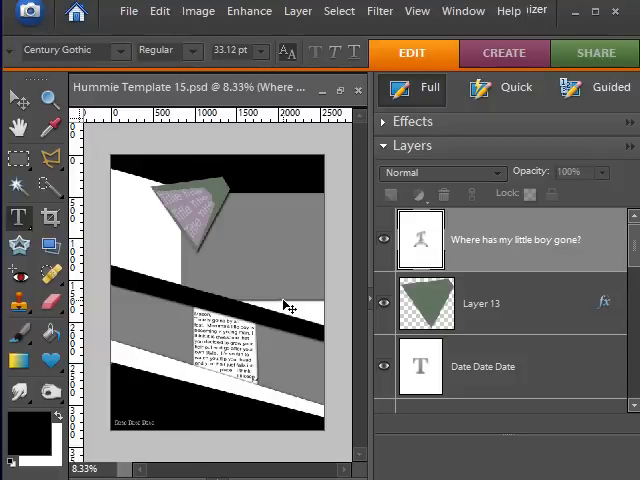
{"action": "left_click", "coordinate": [262, 52]}
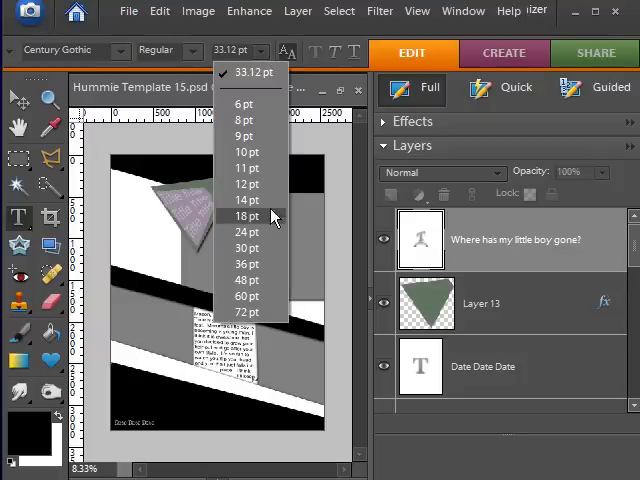
{"action": "left_click", "coordinate": [244, 246]}
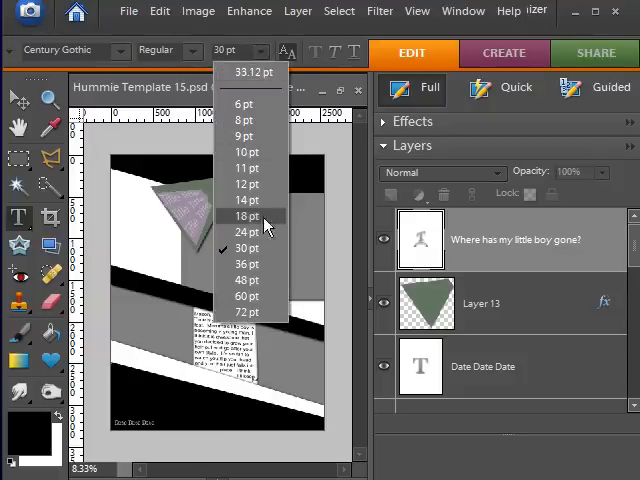
{"action": "left_click", "coordinate": [244, 312]}
{"action": "type", "text": "Title title Title Title Title"}
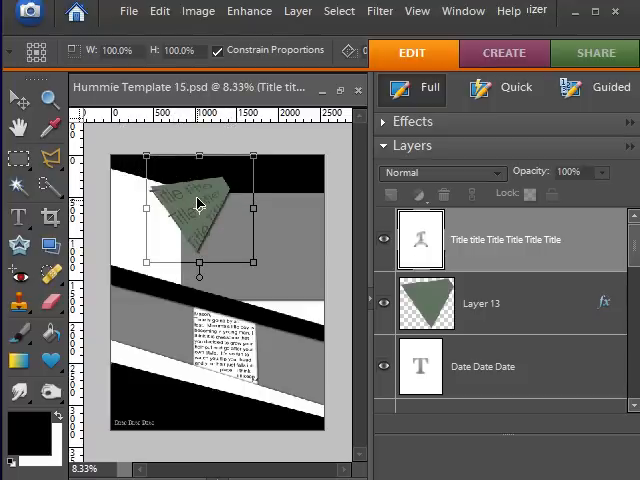
- Scale the green triangle down to about 92% and nudge it into position
{"action": "left_click_drag", "start_coordinate": [200, 204], "coordinate": [184, 196]}
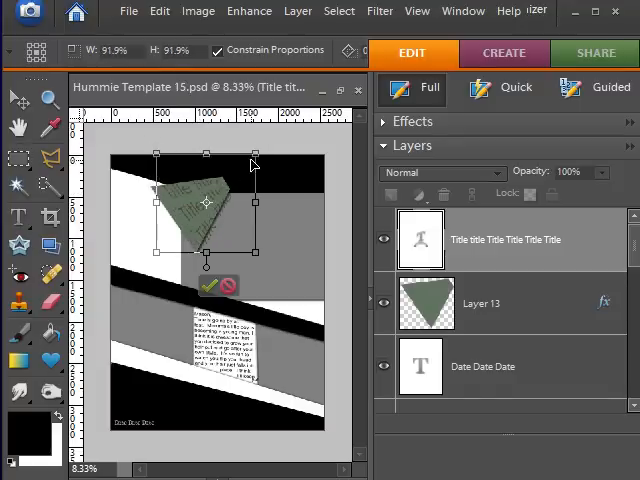
{"action": "left_click_drag", "start_coordinate": [252, 164], "coordinate": [248, 162]}
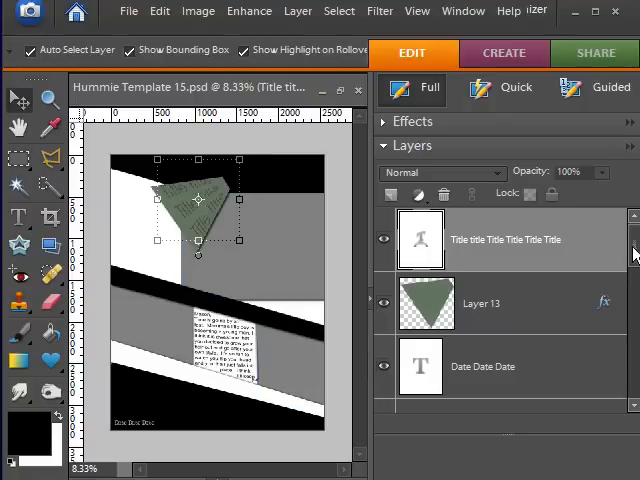
- Select the journaling text layer and activate its Arial 13 pt paragraph for editing
{"action": "scroll", "scroll_direction": "down", "scroll_amount": 3}
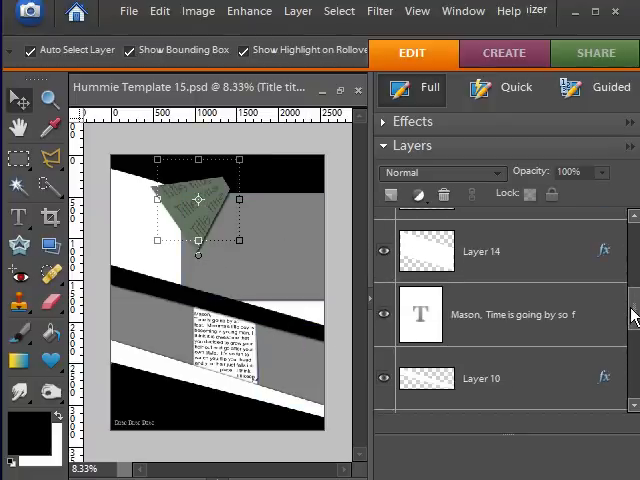
{"action": "left_click", "coordinate": [500, 314]}
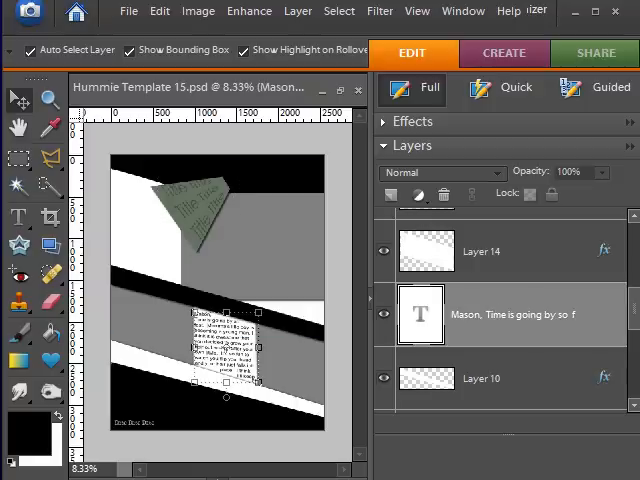
{"action": "left_click", "coordinate": [16, 216]}
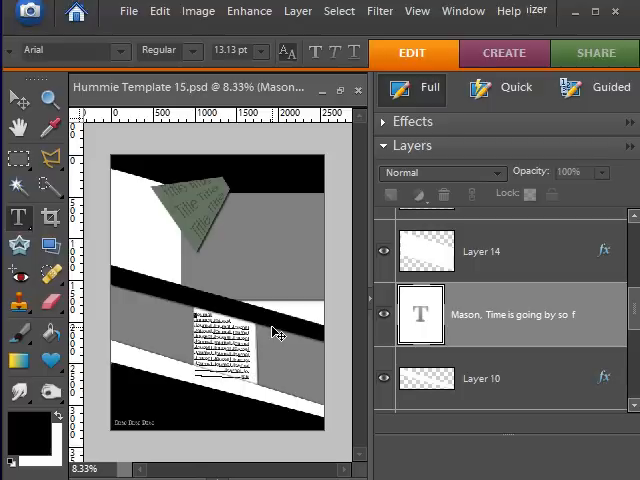
{"action": "mouse_move", "coordinate": [252, 152]}
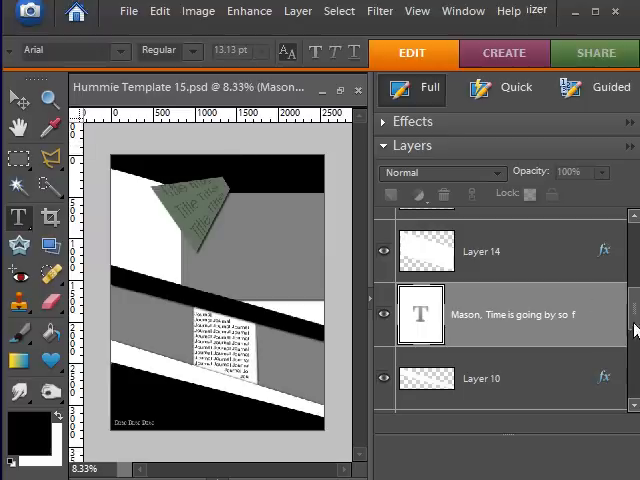
- Rename Layer 11 to Paper and Layers 3 and 1 to Photos
{"action": "scroll", "scroll_direction": "down", "scroll_amount": 3}
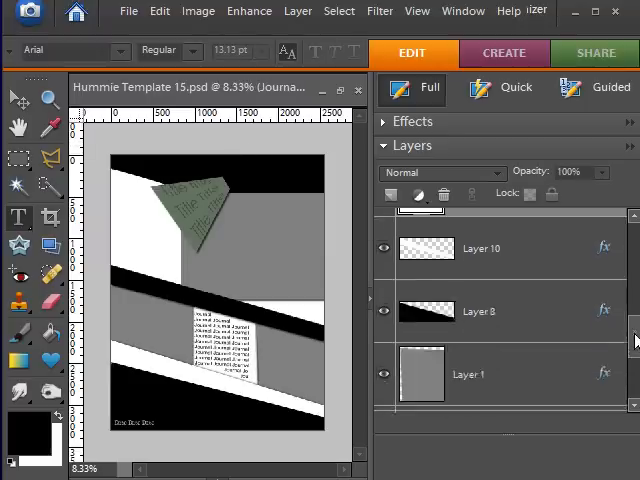
{"action": "scroll", "scroll_direction": "down", "scroll_amount": 3}
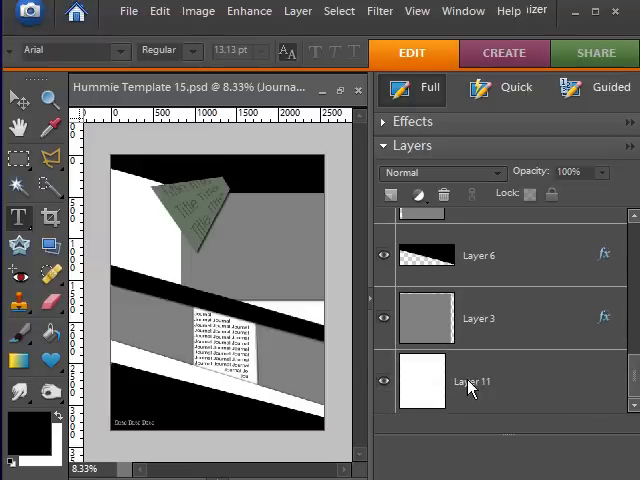
{"action": "left_click", "coordinate": [478, 382]}
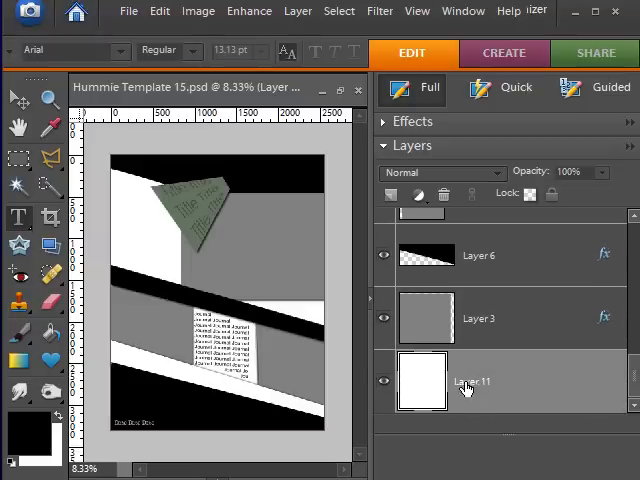
{"action": "double_click", "coordinate": [478, 382]}
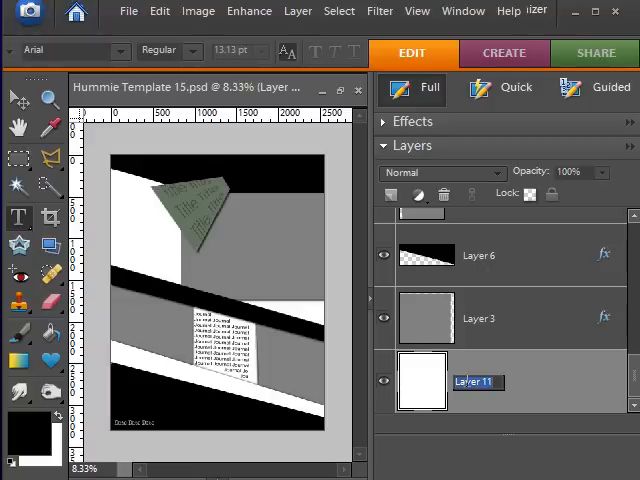
{"action": "type", "text": "Paper"}
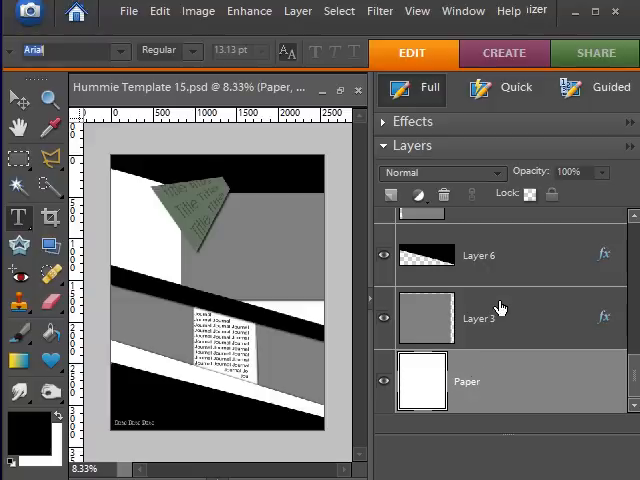
{"action": "left_click", "coordinate": [478, 318]}
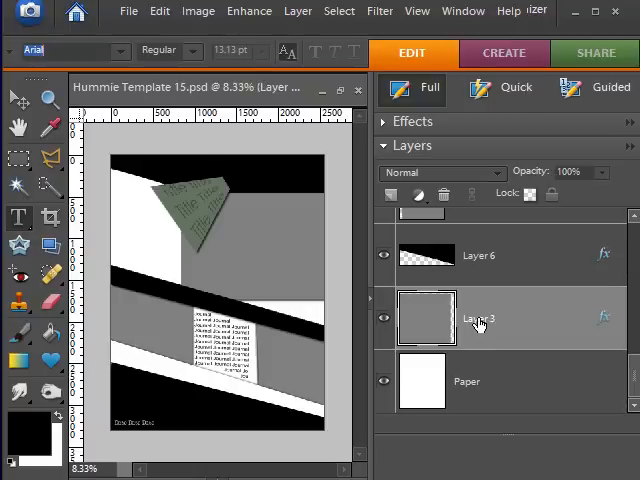
{"action": "double_click", "coordinate": [480, 320]}
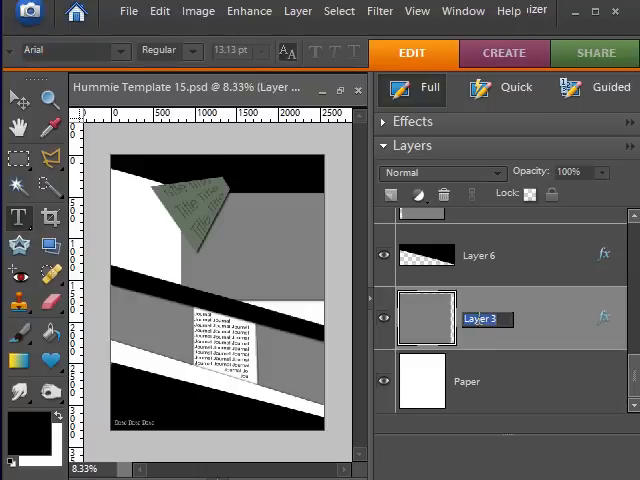
{"action": "type", "text": "Photos"}
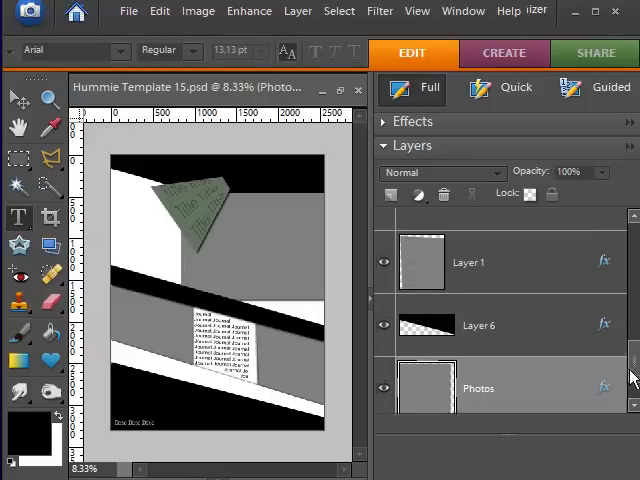
{"action": "double_click", "coordinate": [468, 312]}
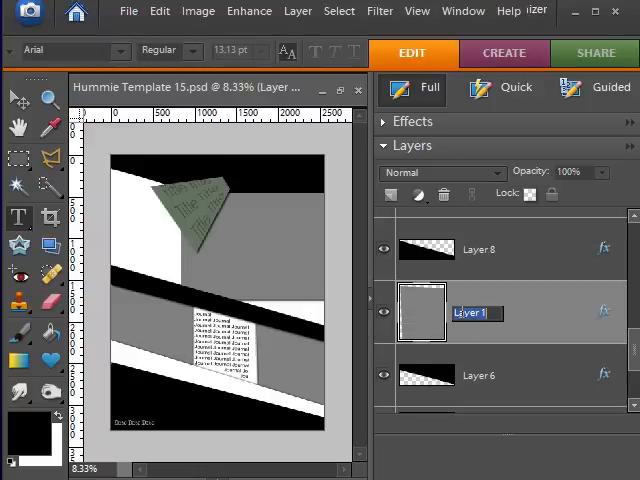
{"action": "type", "text": "Photos"}
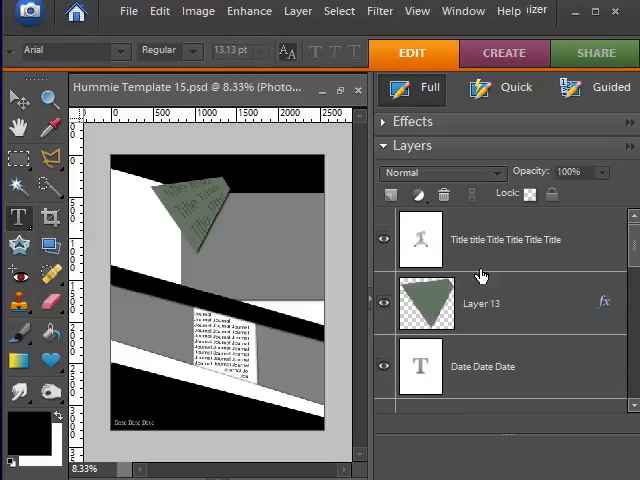
- Rename Layer 13, Layer 7, Layer 10 and Layer 6 to Paper
{"action": "double_click", "coordinate": [480, 304]}
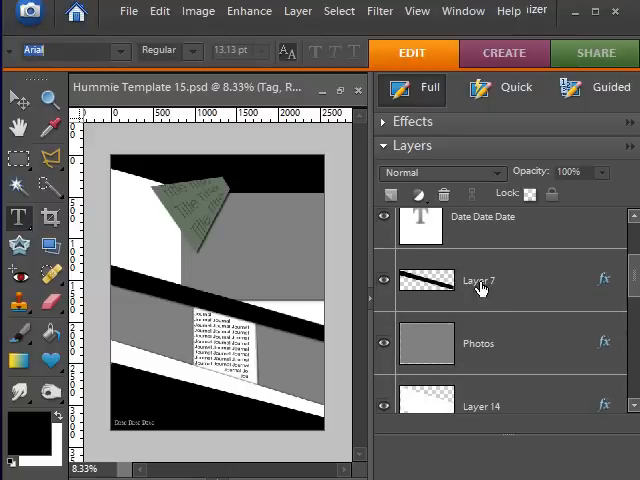
{"action": "double_click", "coordinate": [480, 280]}
{"action": "type", "text": "Paper"}
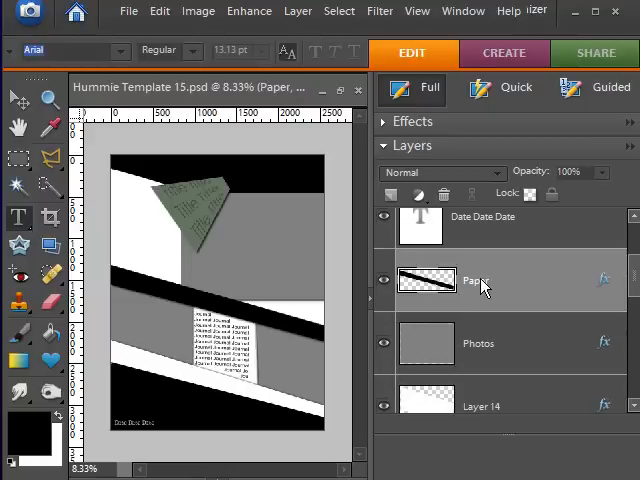
{"action": "scroll", "scroll_direction": "down", "scroll_amount": 3}
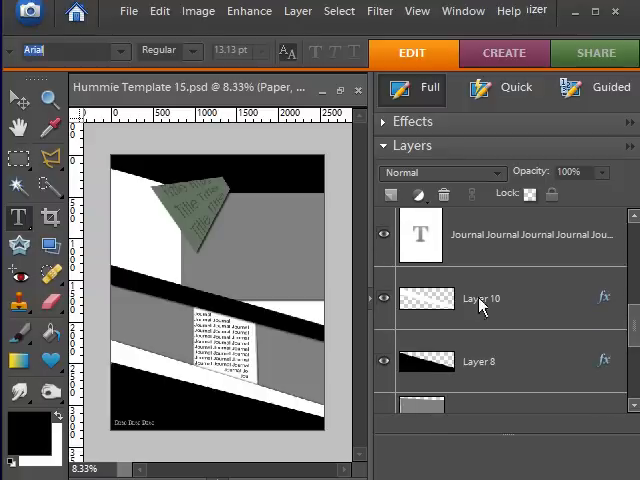
{"action": "double_click", "coordinate": [480, 298]}
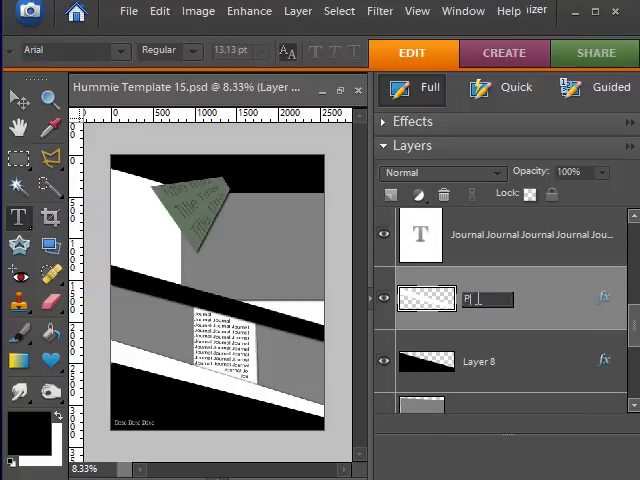
{"action": "type", "text": "aper"}
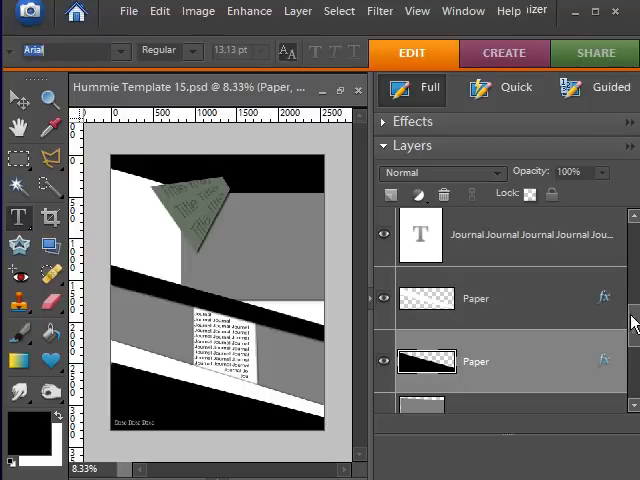
{"action": "scroll", "scroll_direction": "down", "scroll_amount": 3}
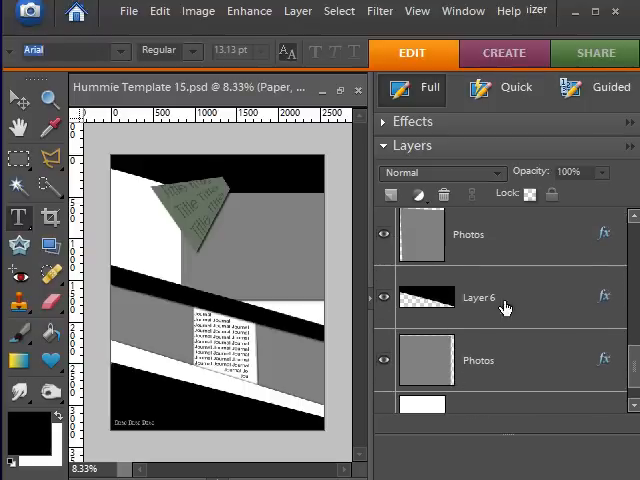
{"action": "double_click", "coordinate": [478, 298]}
{"action": "type", "text": "Paper"}
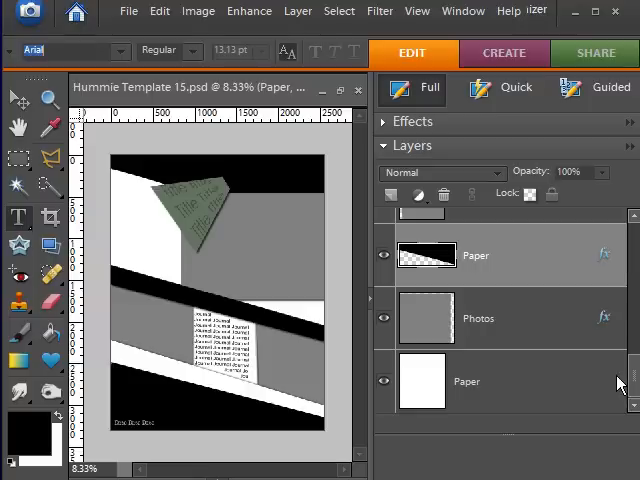
{"action": "left_click", "coordinate": [128, 12]}
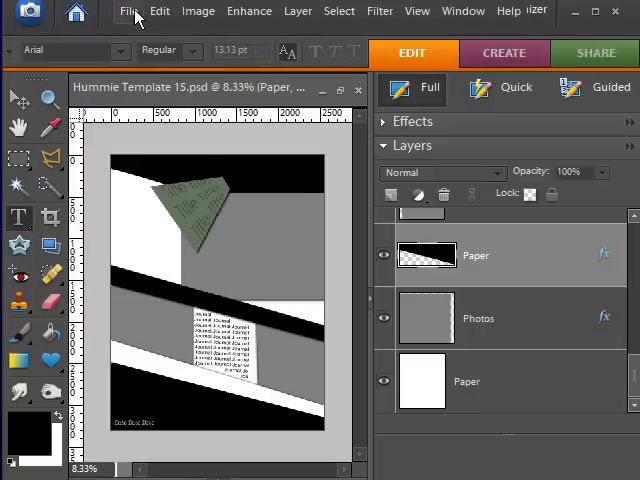
- Start Save for Web and continue past the oversized 2550×3300 image warning
{"action": "left_click", "coordinate": [128, 12]}
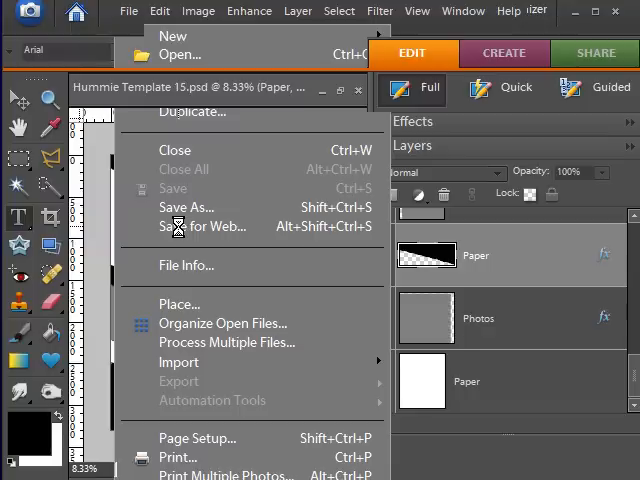
{"action": "left_click", "coordinate": [204, 226]}
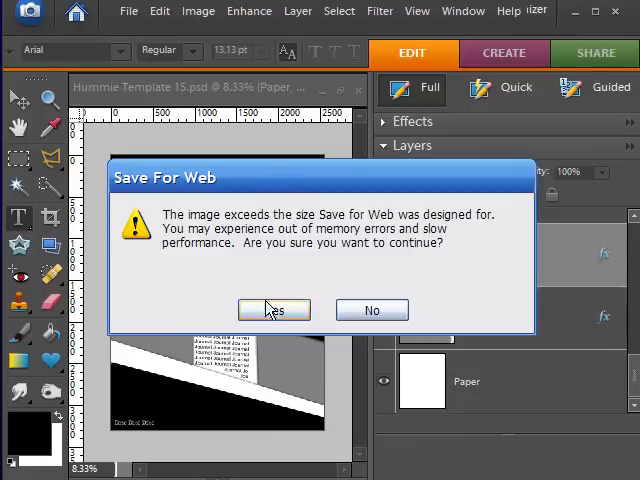
{"action": "left_click", "coordinate": [272, 308]}
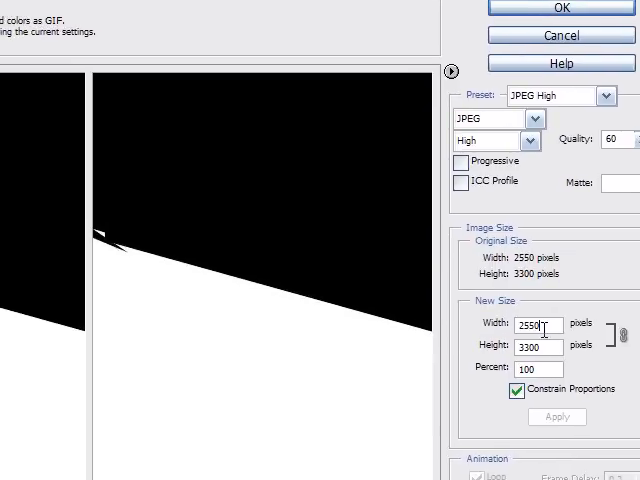
- Resize the JPEG High web export to 464 by 600 pixels with proportions constrained and accept it
{"action": "left_click", "coordinate": [536, 348]}
{"action": "type", "text": "600"}
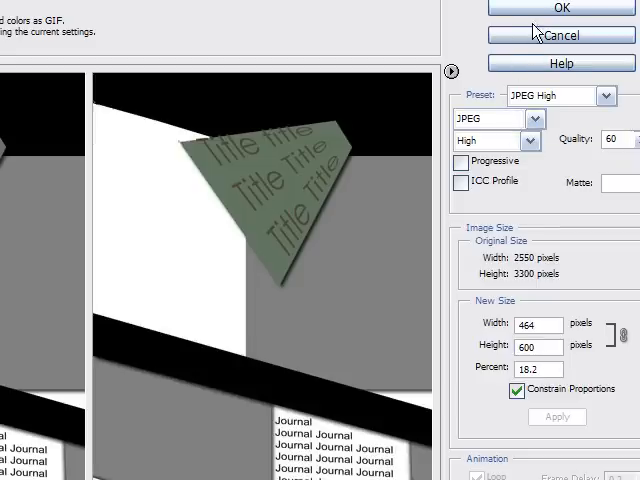
{"action": "left_click", "coordinate": [560, 8]}
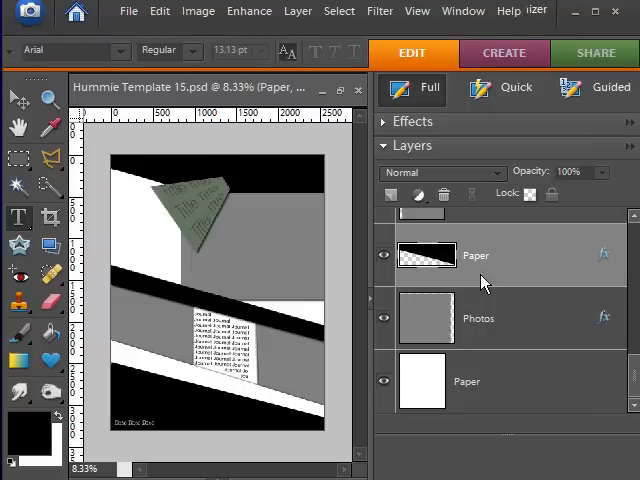
{"action": "mouse_move", "coordinate": [482, 284]}
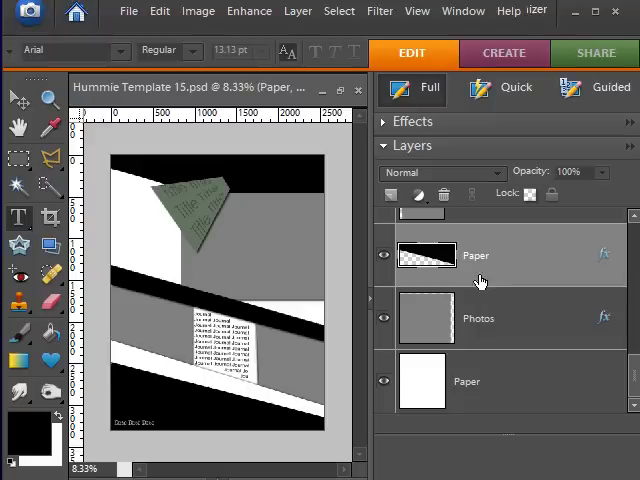
{"action": "mouse_move", "coordinate": [484, 284]}
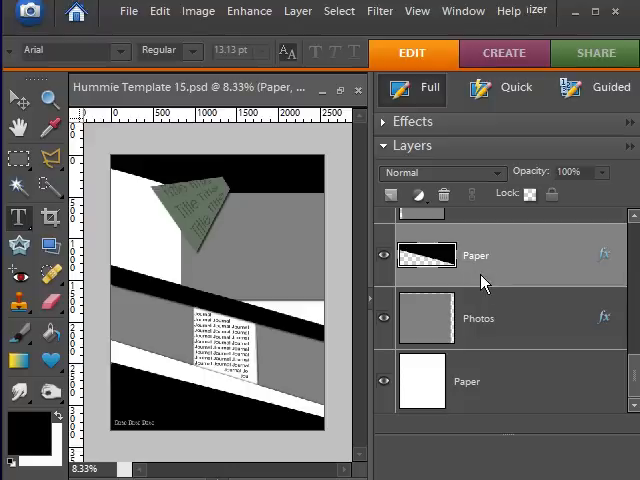
{"action": "mouse_move", "coordinate": [480, 280]}
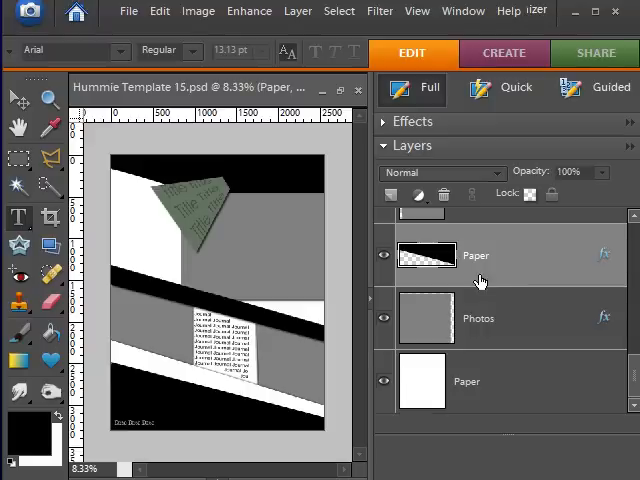
{"action": "mouse_move", "coordinate": [484, 284]}
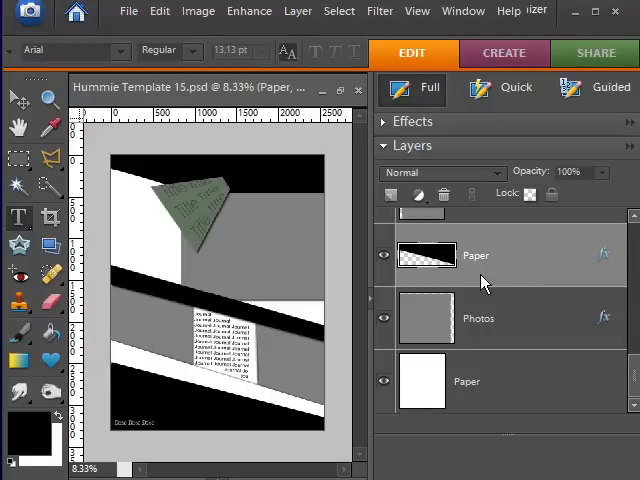